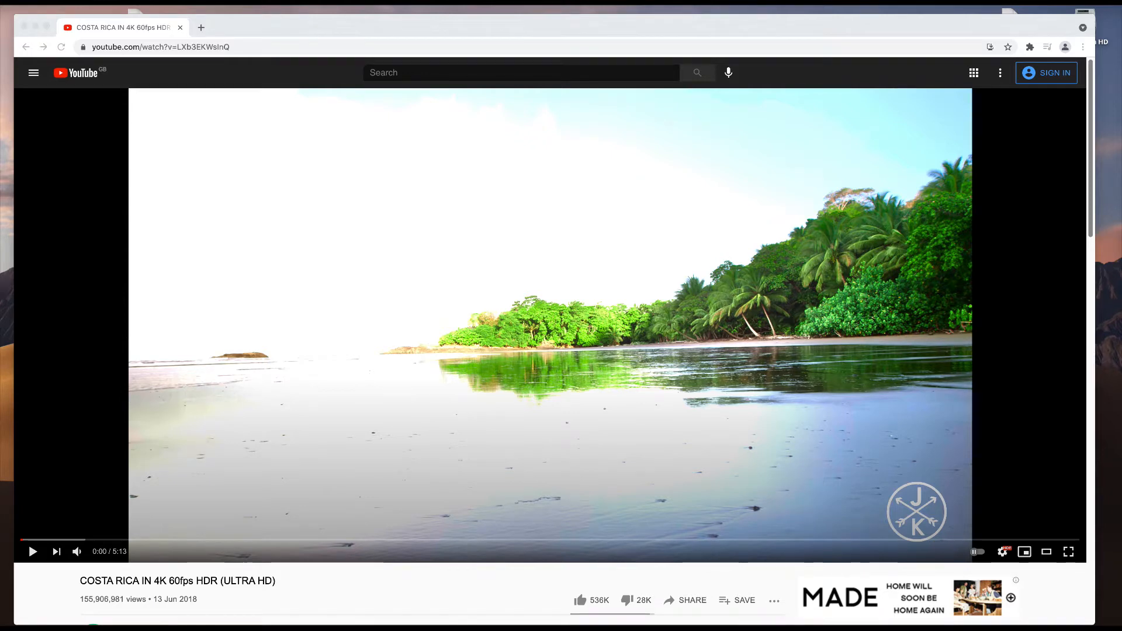
mouse_move(1030, 597)
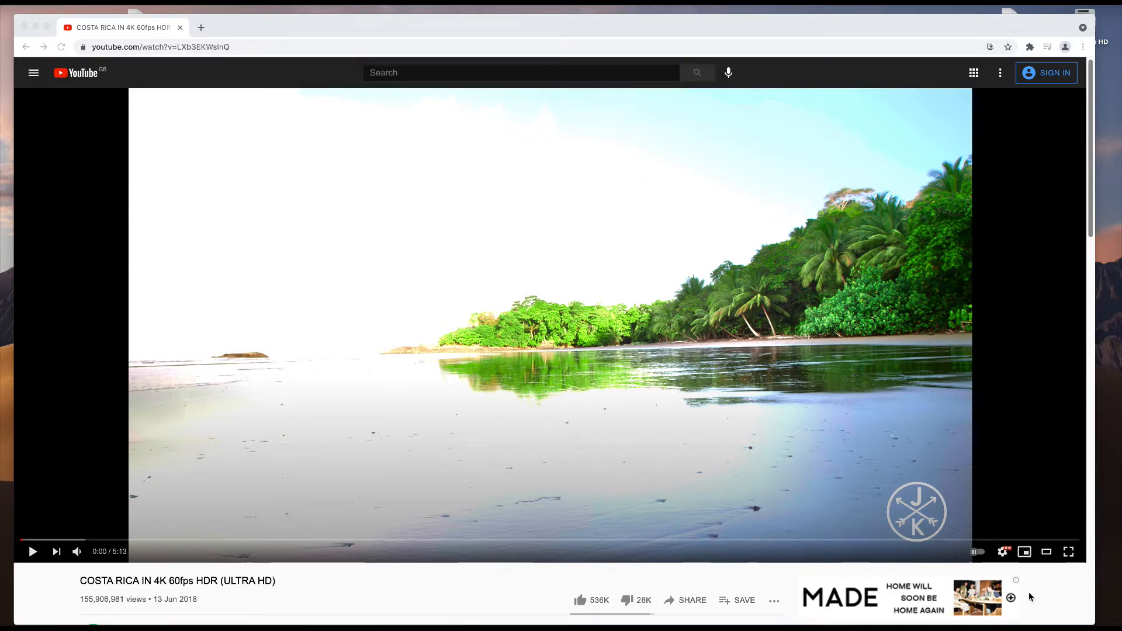
mouse_move(1020, 593)
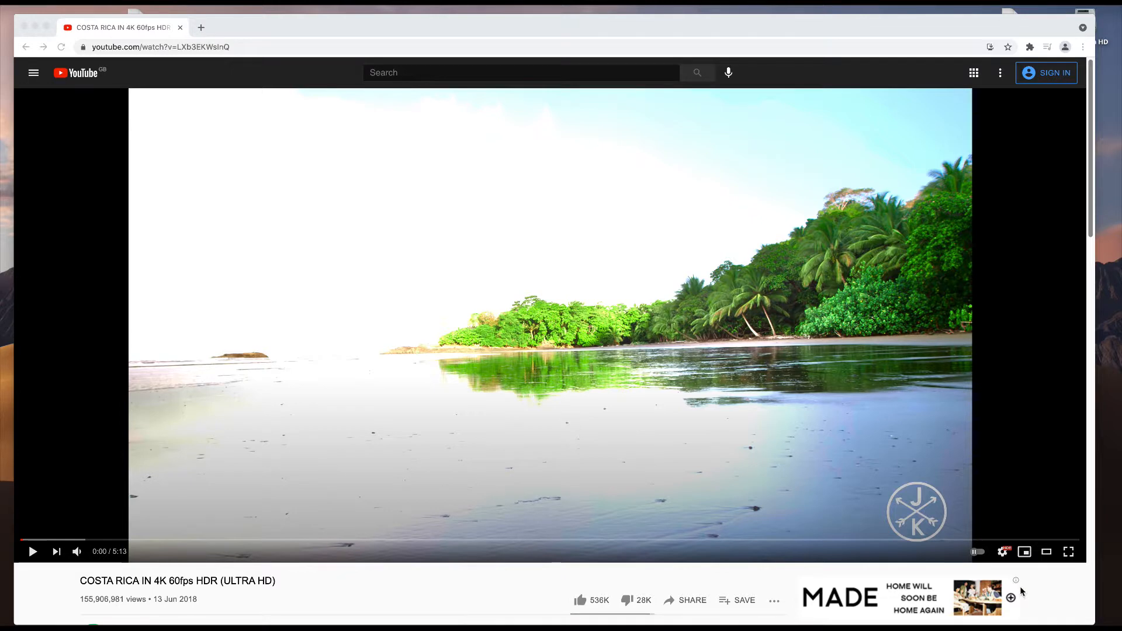
mouse_move(1033, 603)
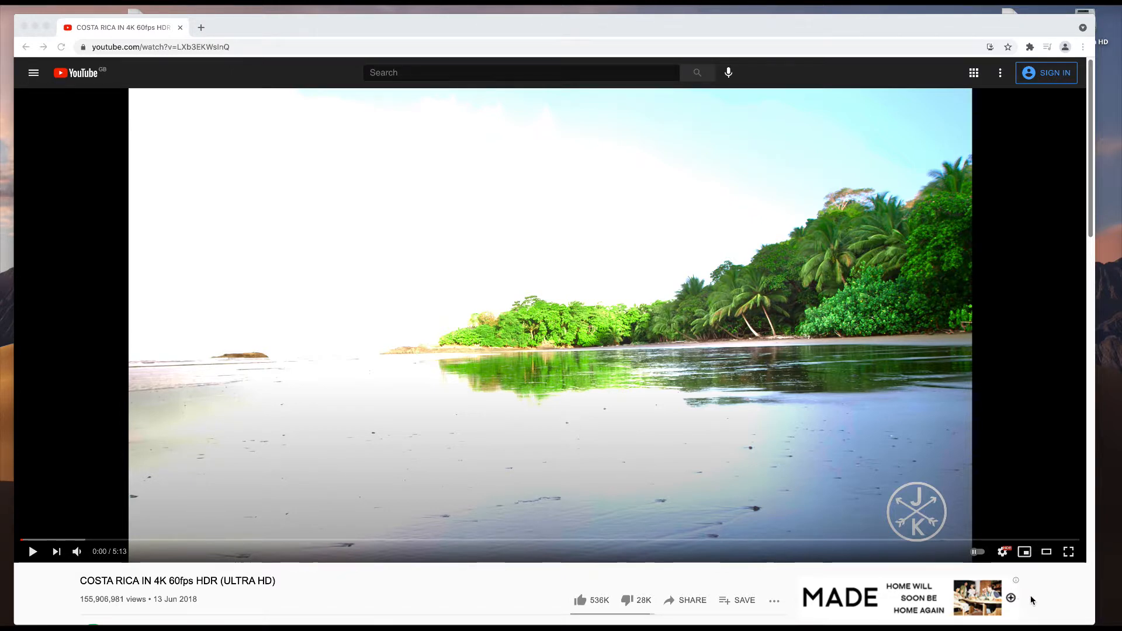
mouse_move(1029, 602)
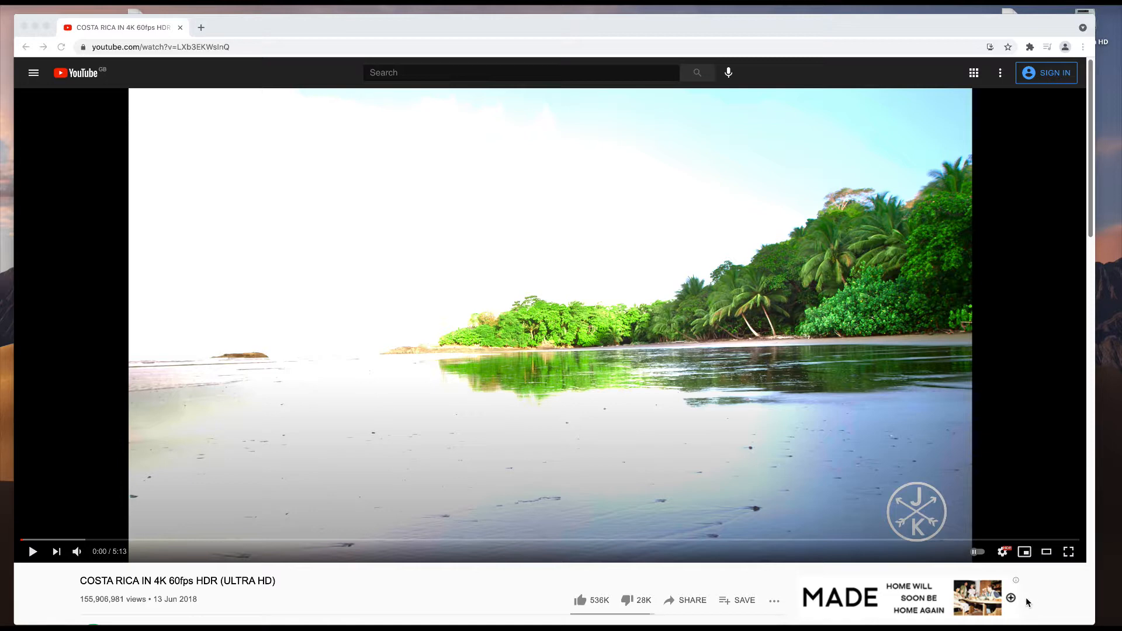
mouse_move(106, 585)
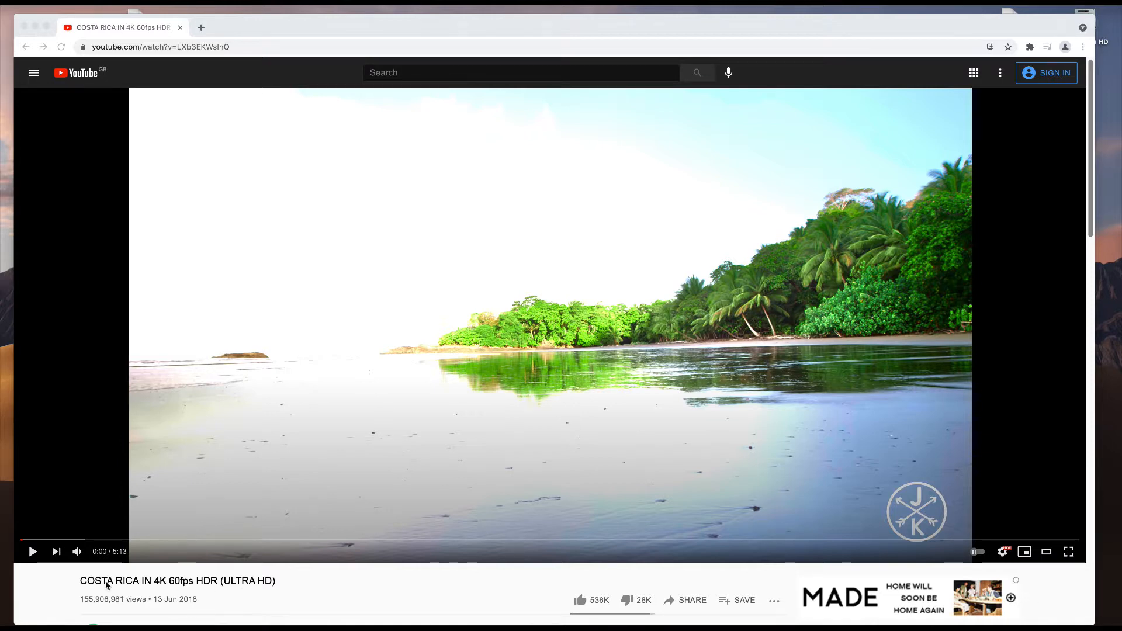
mouse_move(278, 593)
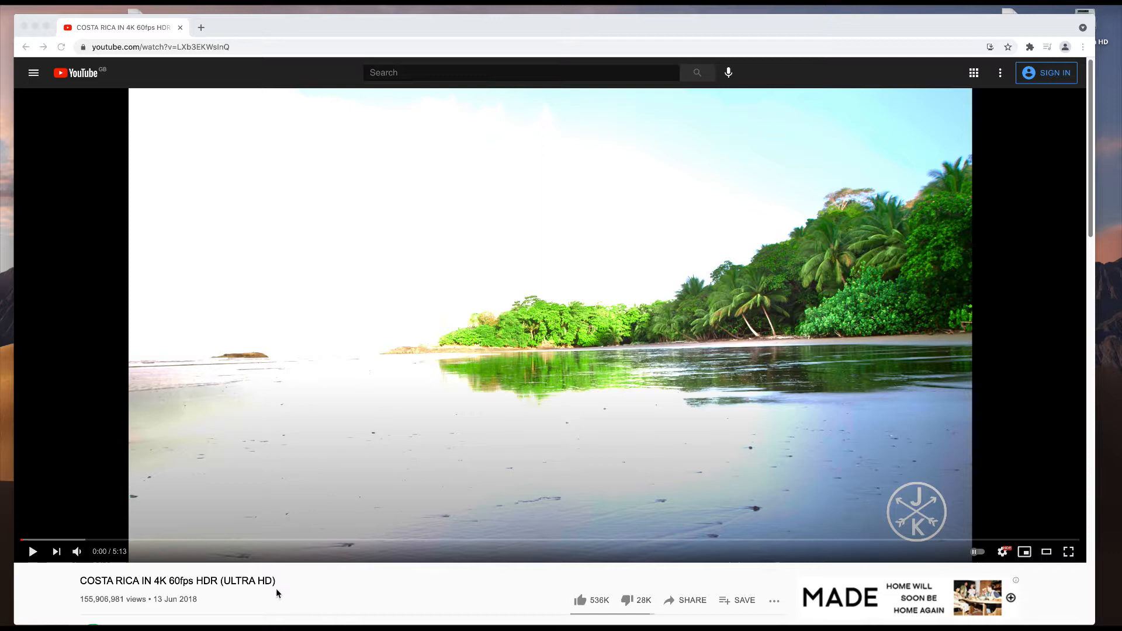
mouse_move(473, 208)
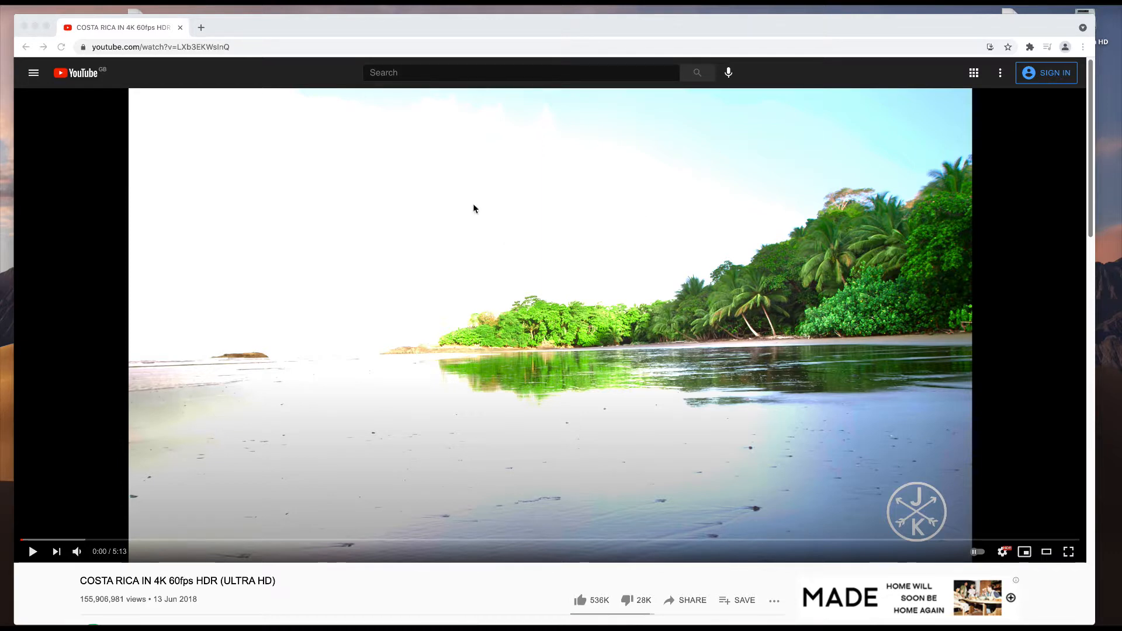
mouse_move(273, 161)
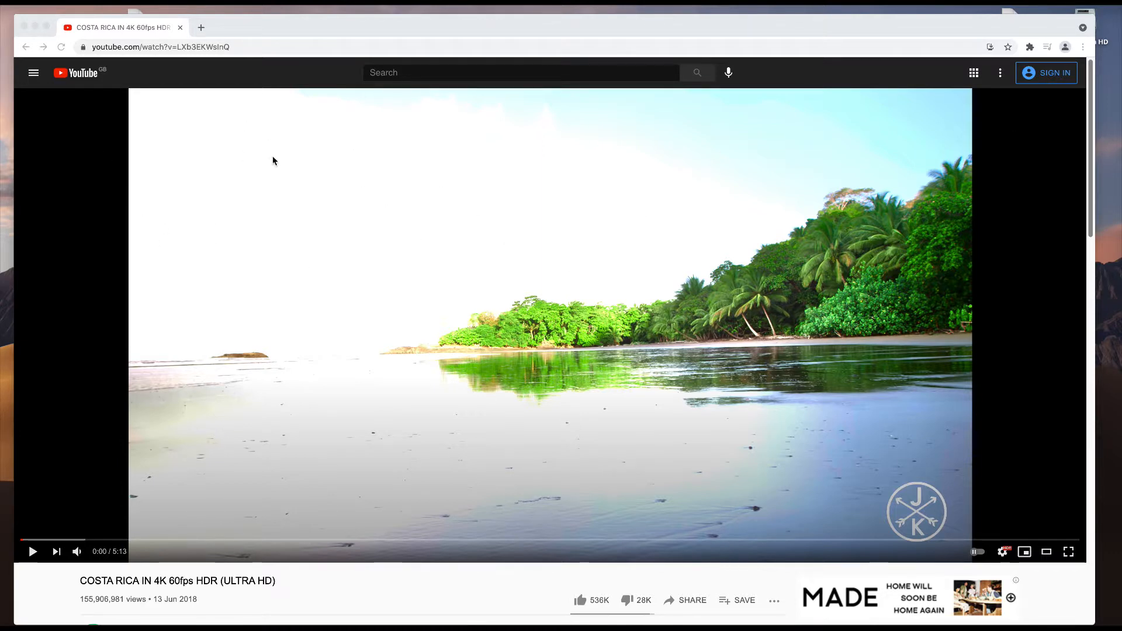
mouse_move(324, 326)
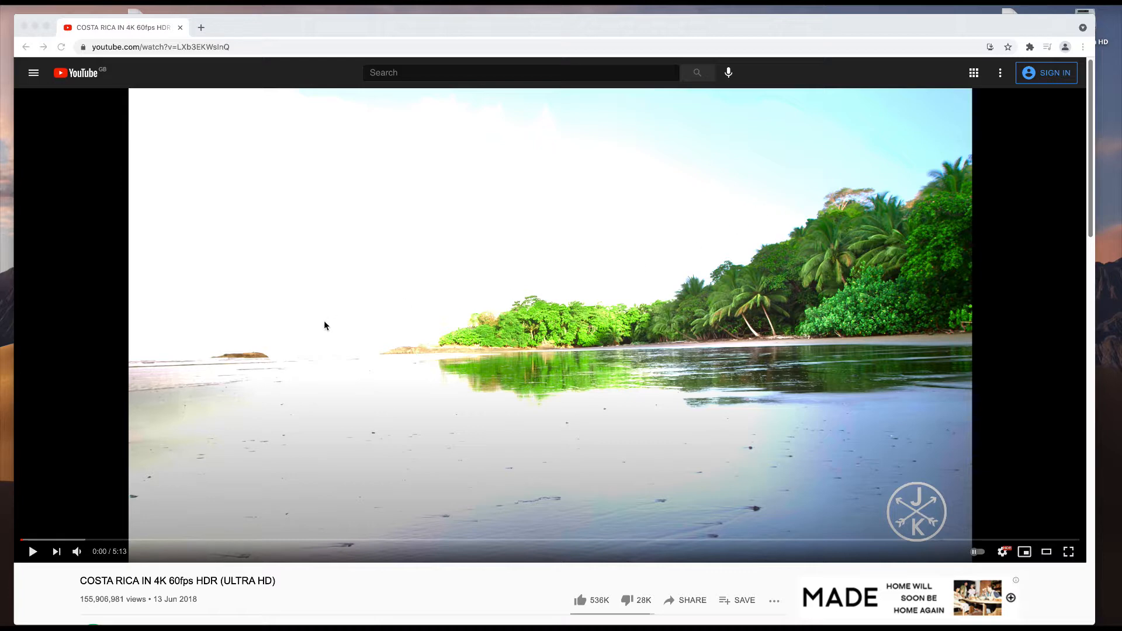
mouse_move(607, 478)
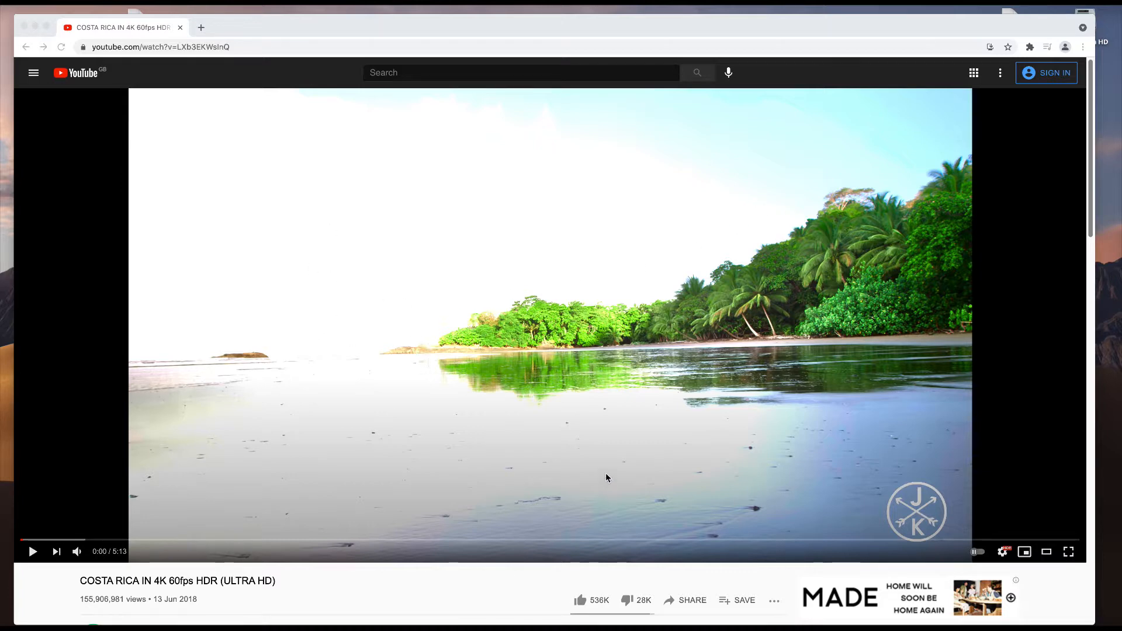
mouse_move(312, 168)
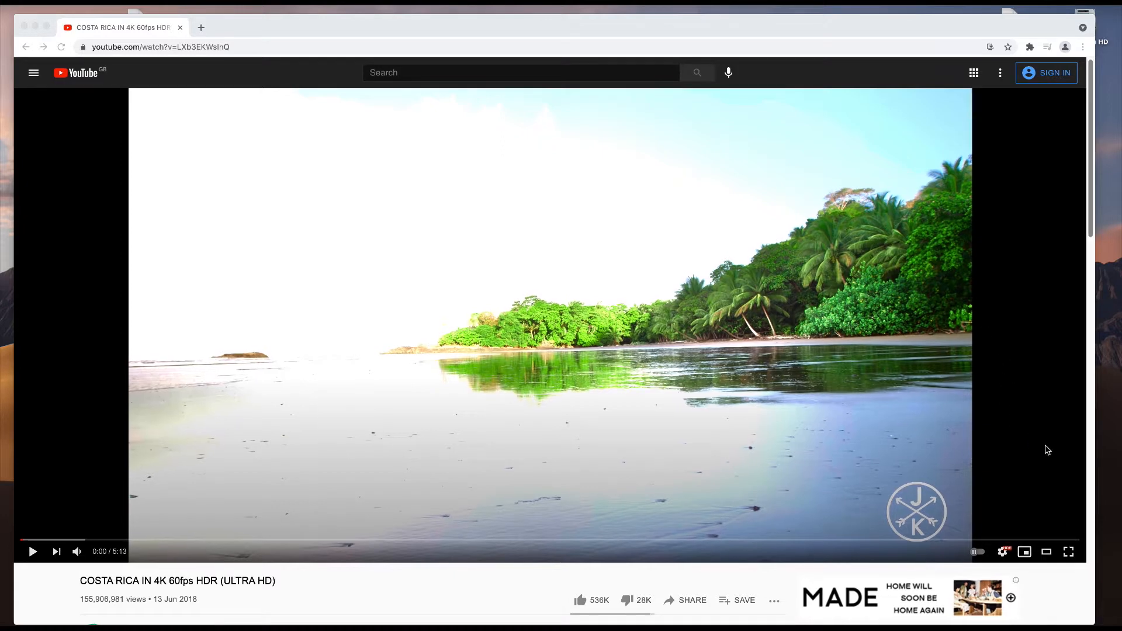
mouse_move(1024, 435)
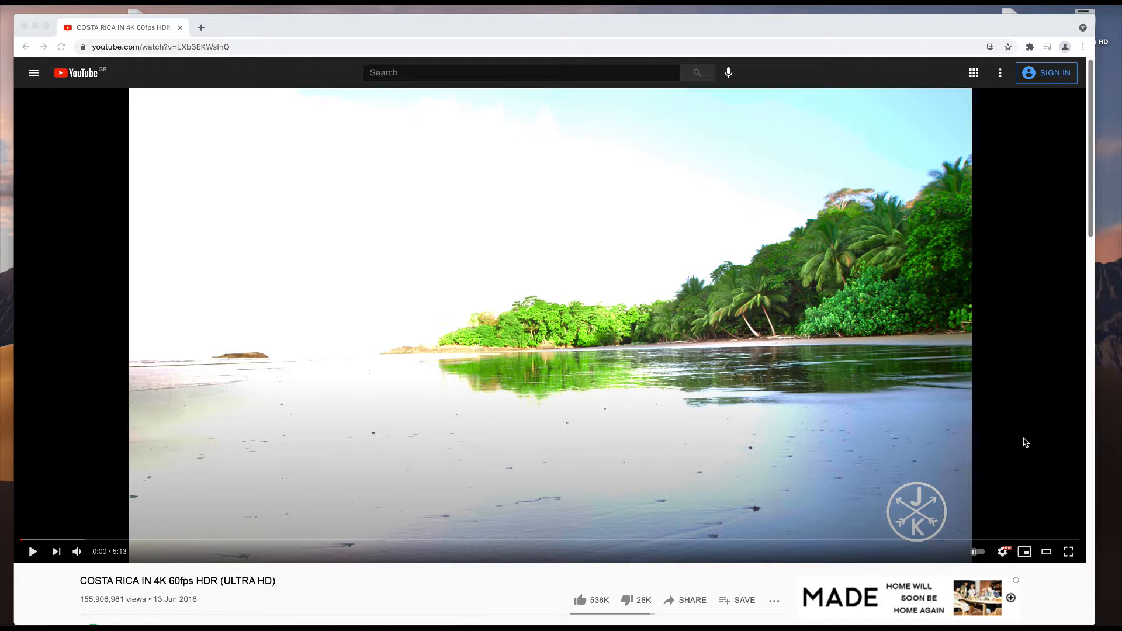
mouse_move(480, 226)
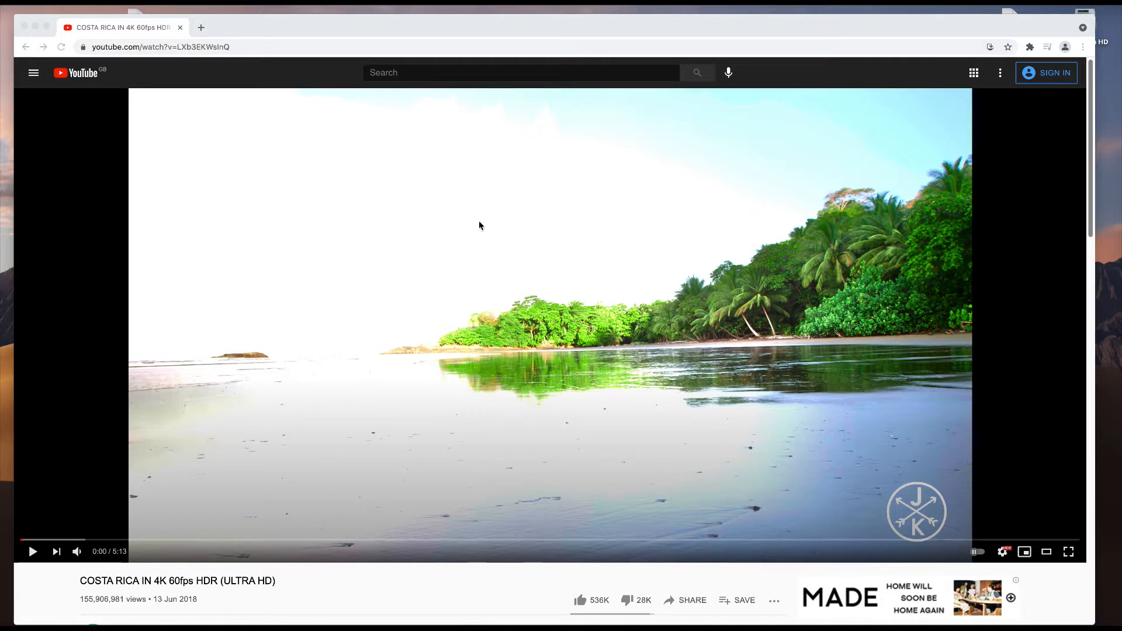
Write the scrim2 overlay div with rgba(0,0,0,0.5) background, then minimize Sublime Text
left_click(33, 72)
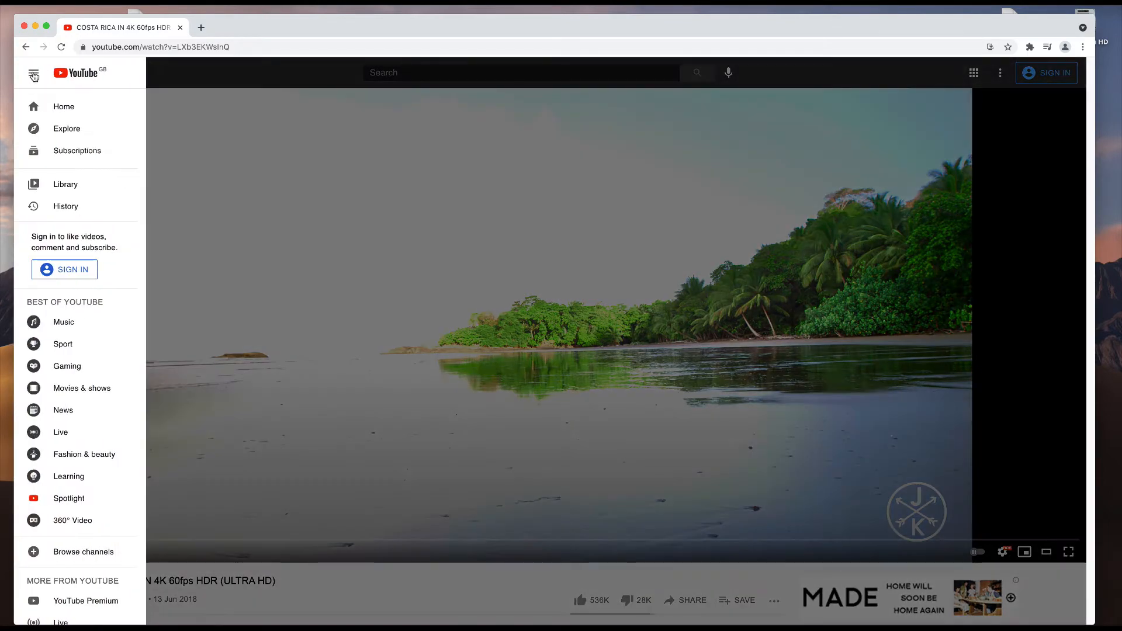
left_click(33, 73)
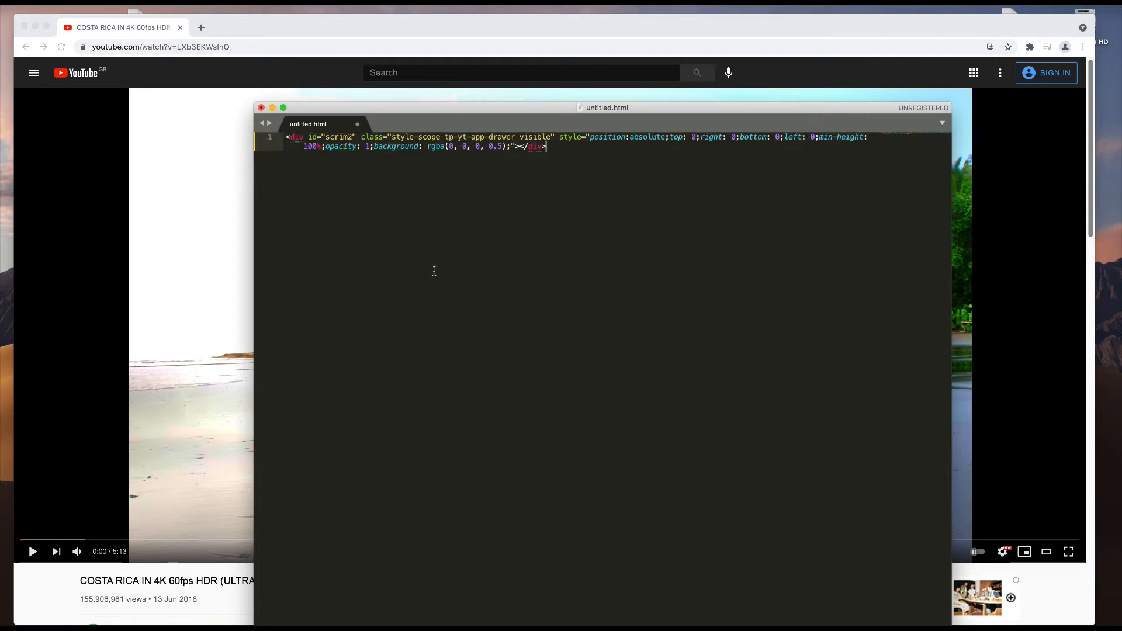
mouse_move(562, 243)
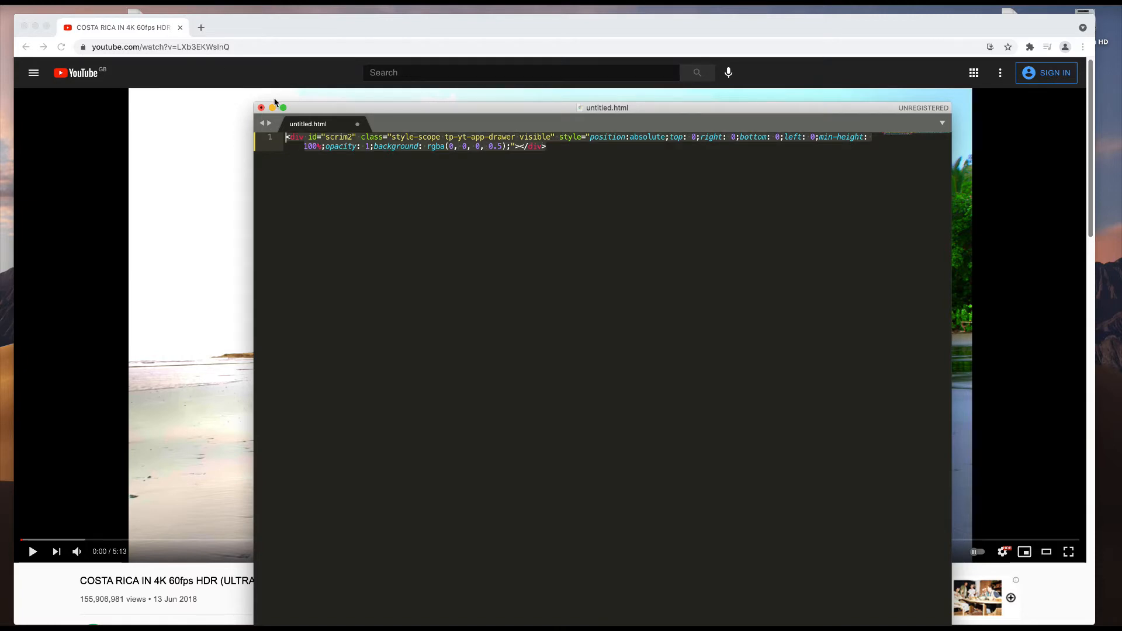
left_click(261, 108)
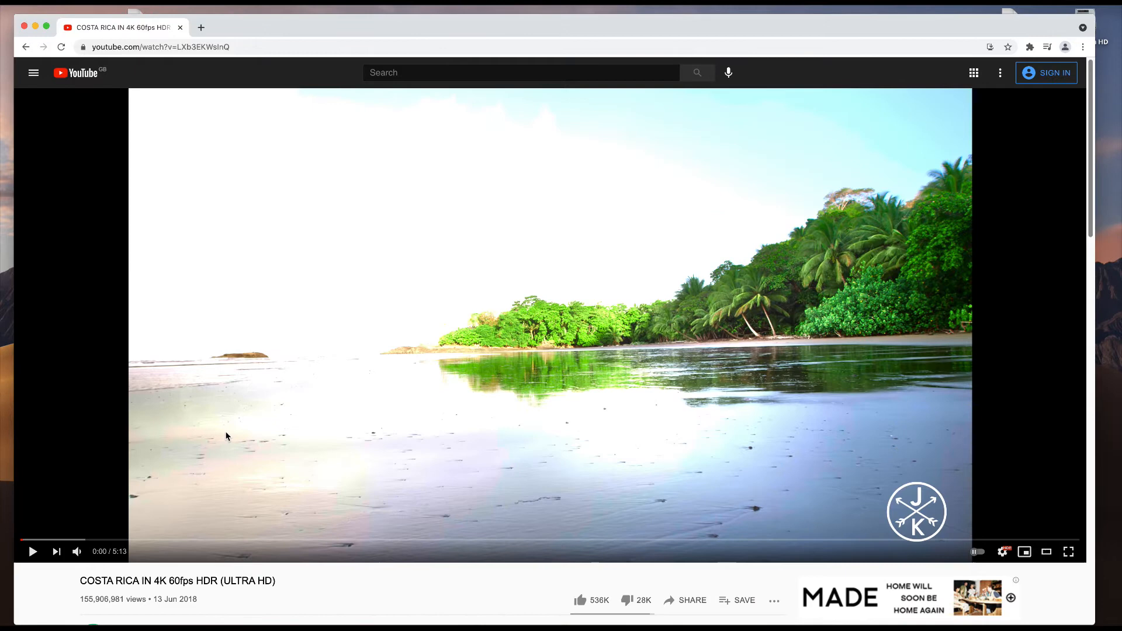
Open Chrome DevTools on the YouTube video page using Inspect
right_click(226, 436)
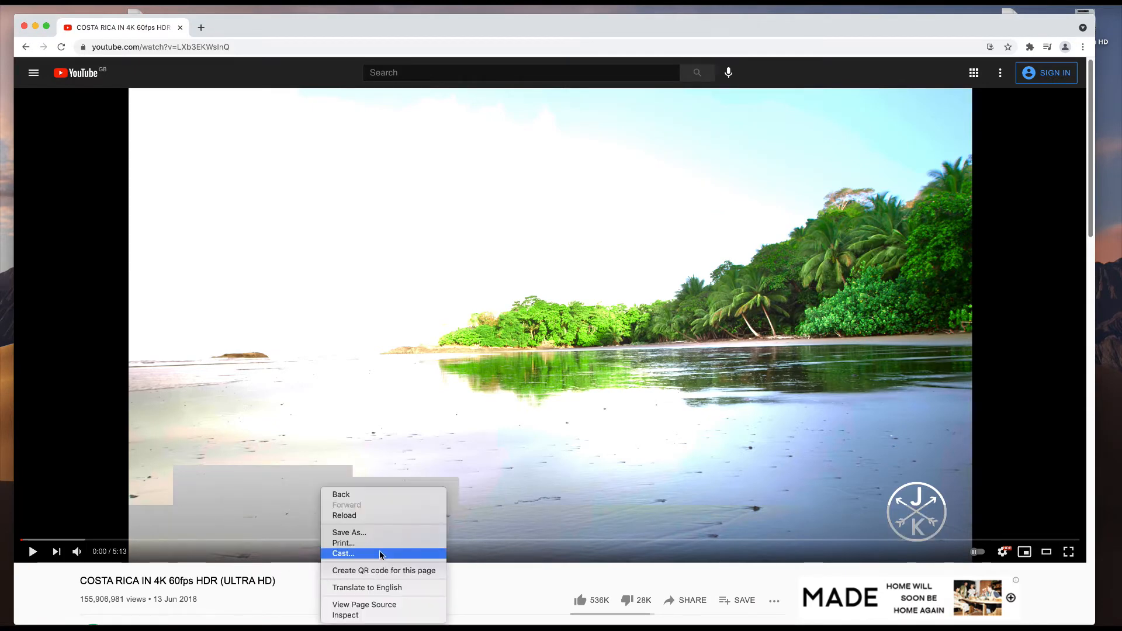
left_click(346, 615)
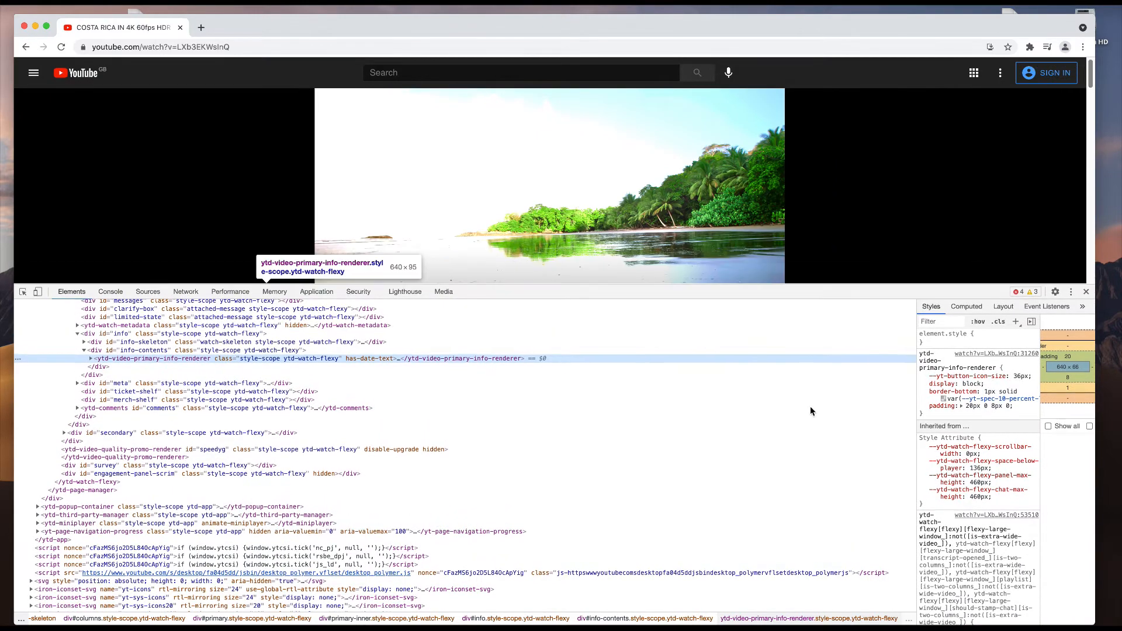
Paste the overlay div at the end of the body element using Edit as HTML
scroll("down", 3)
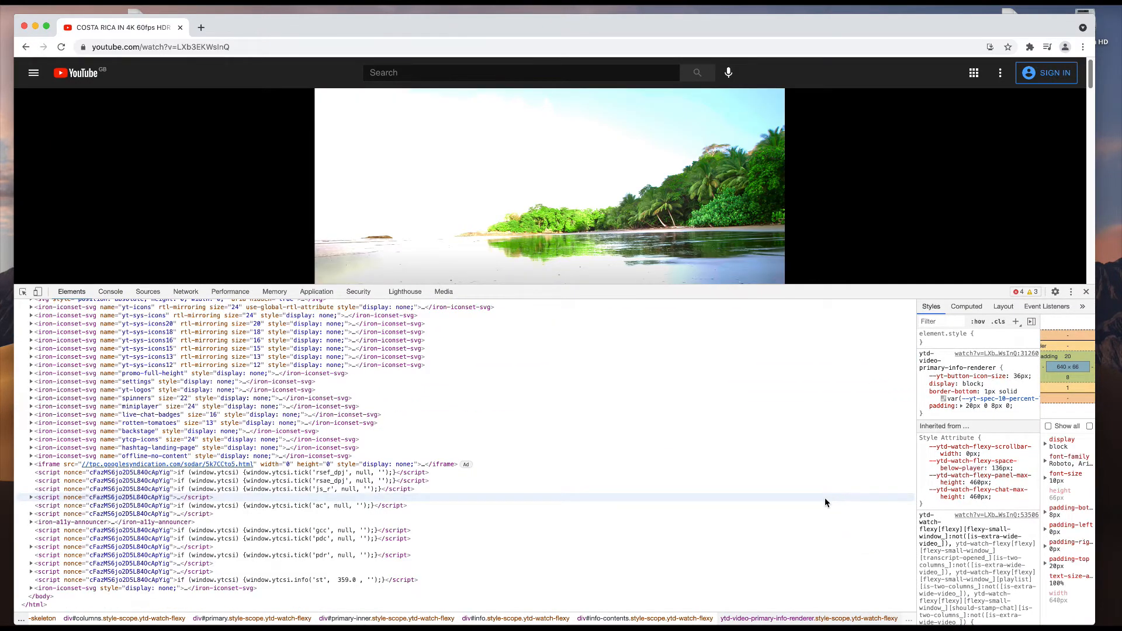
right_click(43, 597)
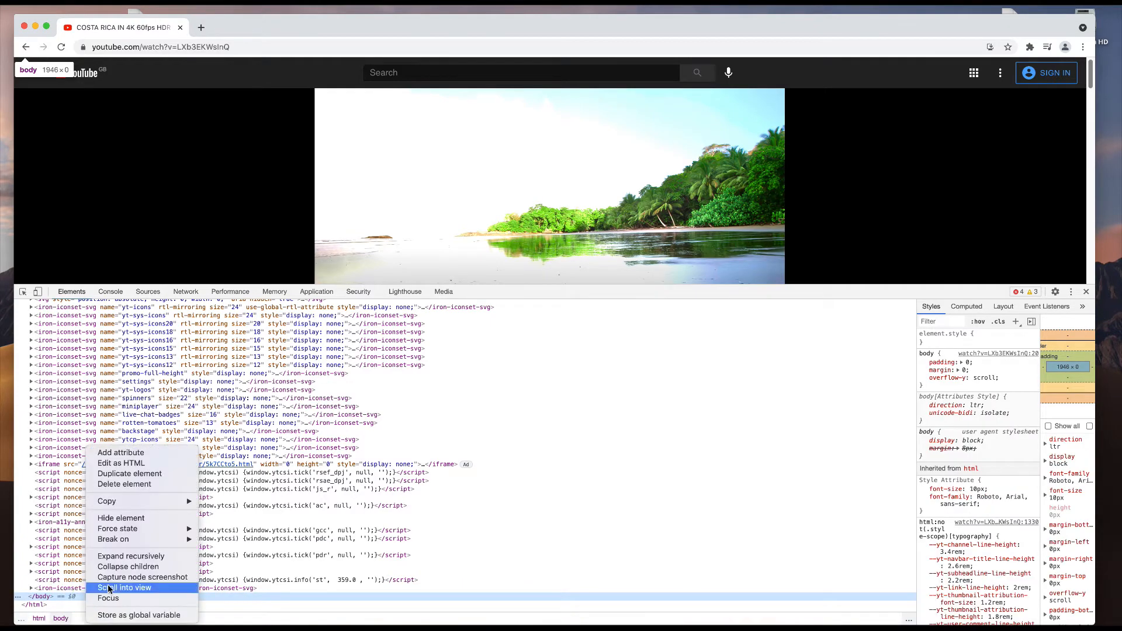
left_click(124, 588)
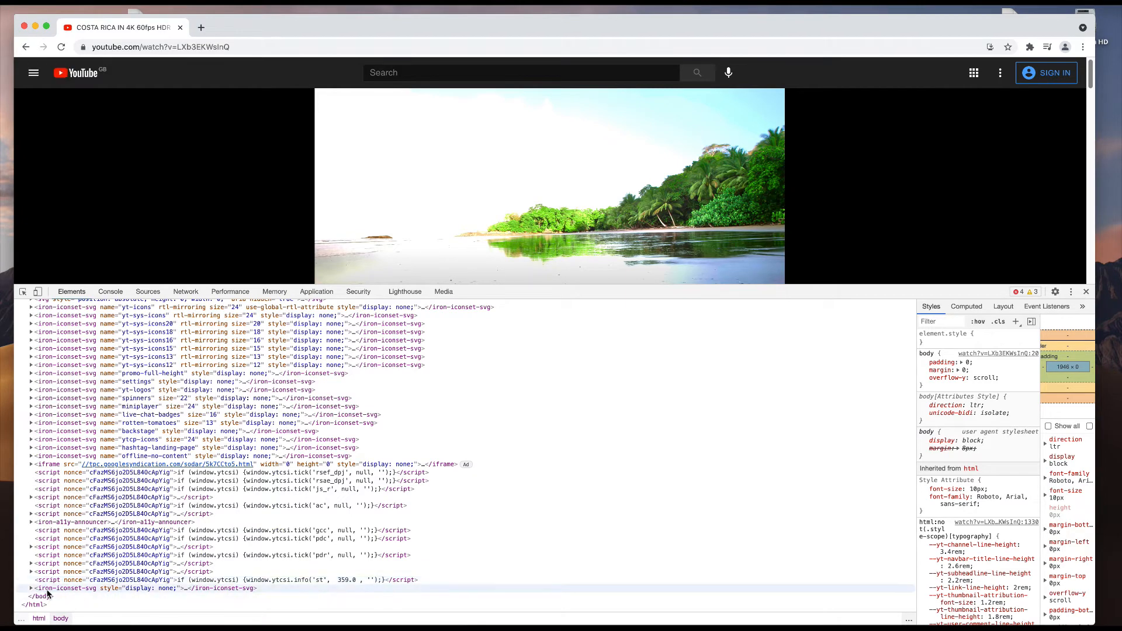
left_click(143, 587)
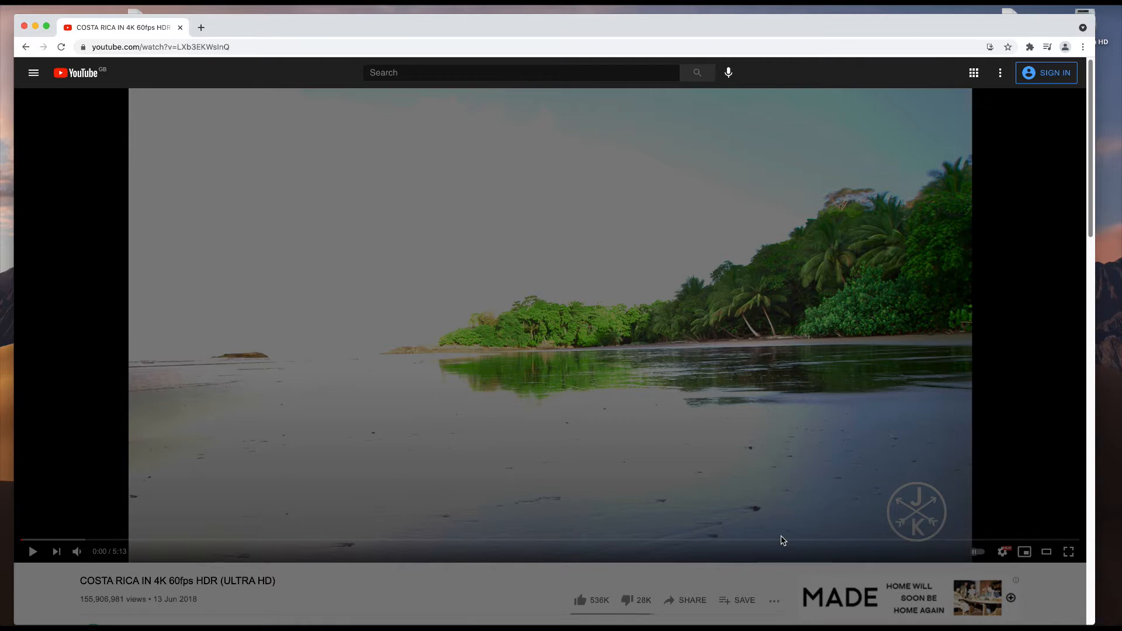
mouse_move(773, 577)
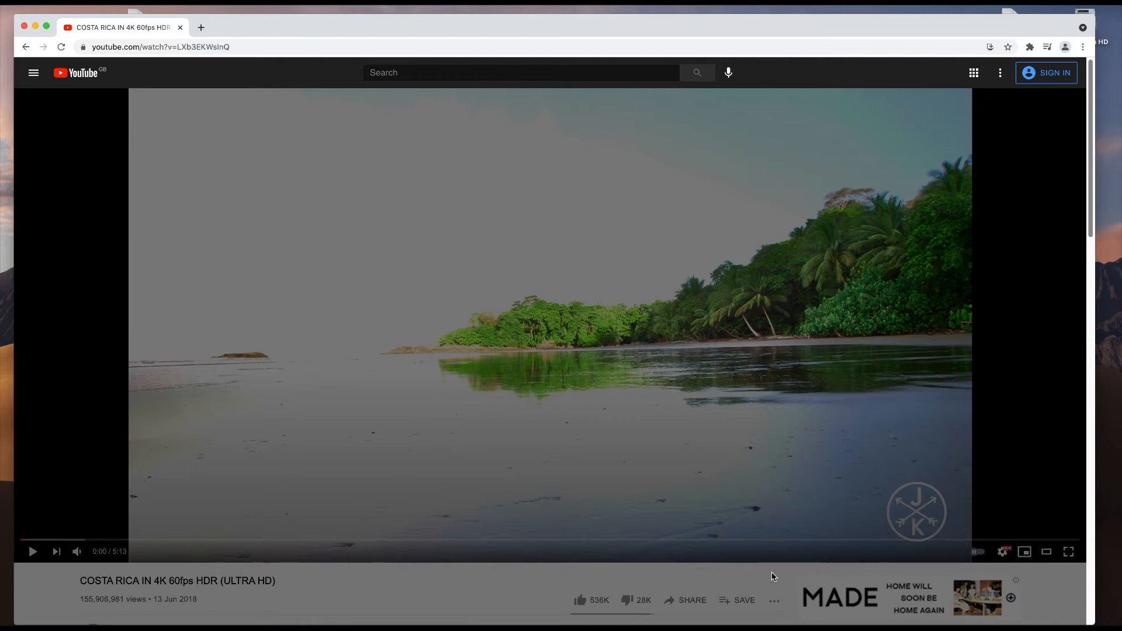
mouse_move(84, 560)
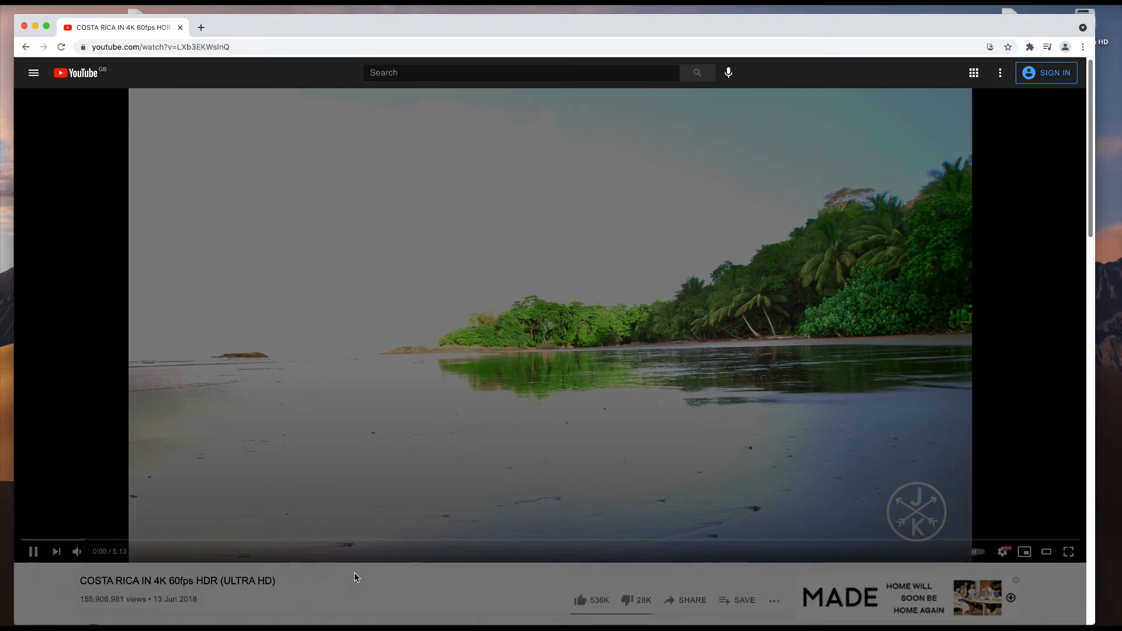
Pause the YouTube video at two seconds in, beneath the dark overlay
left_click(33, 551)
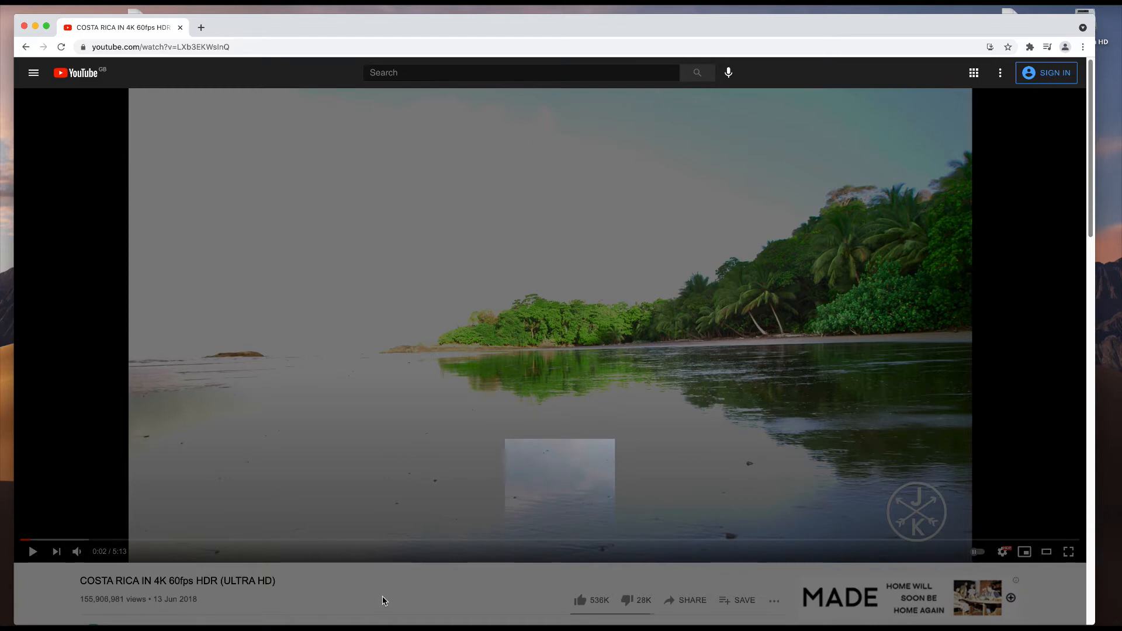
mouse_move(519, 447)
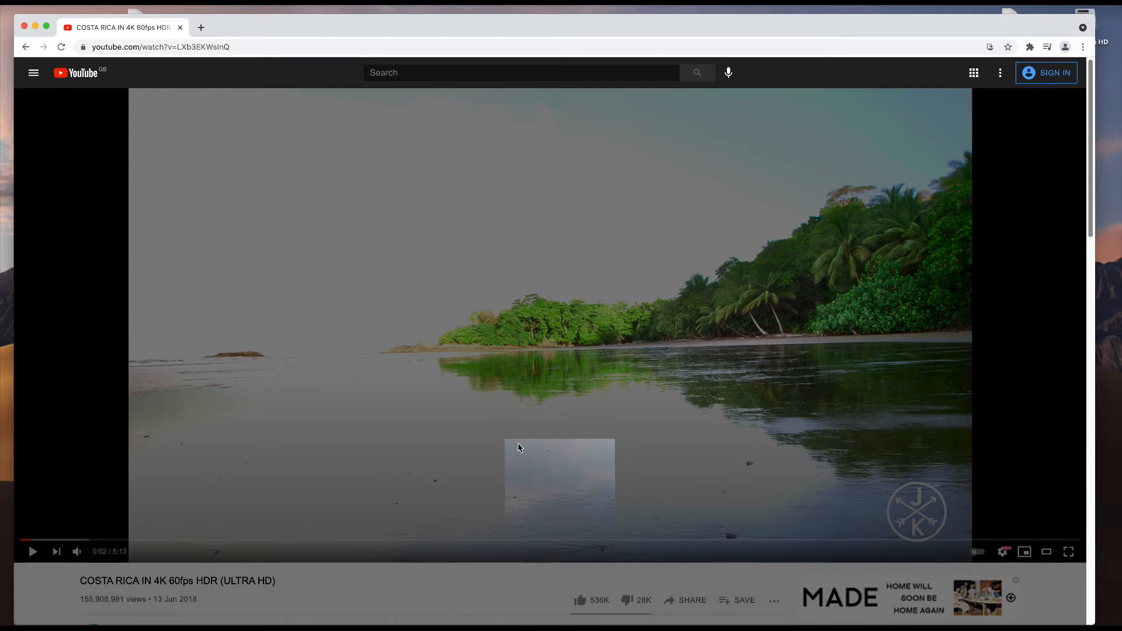
mouse_move(414, 622)
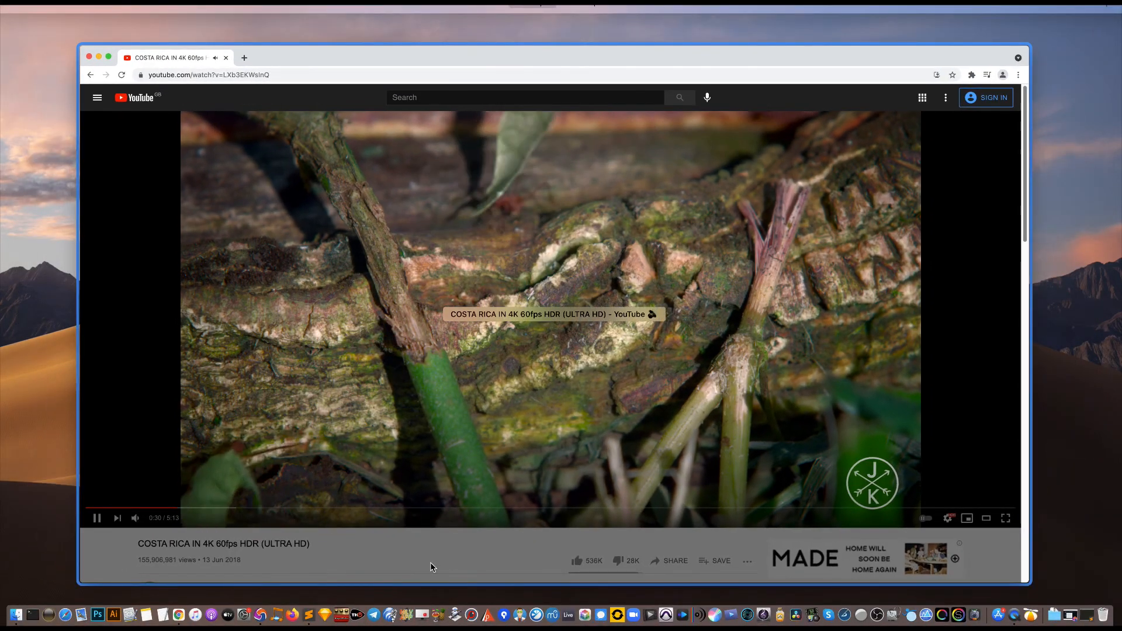
mouse_move(415, 608)
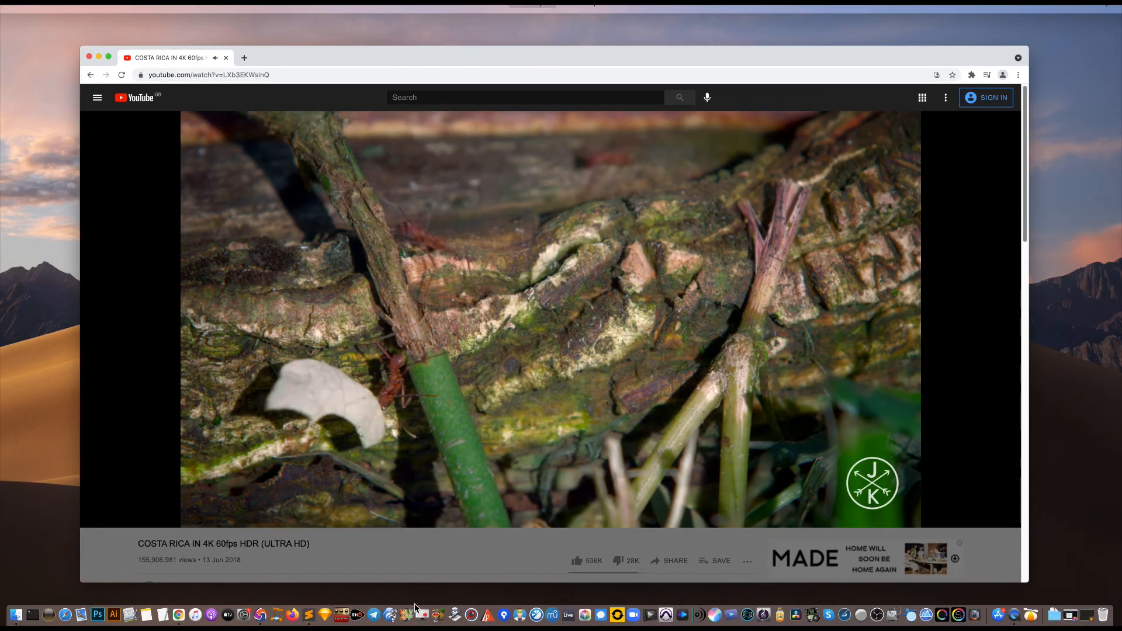